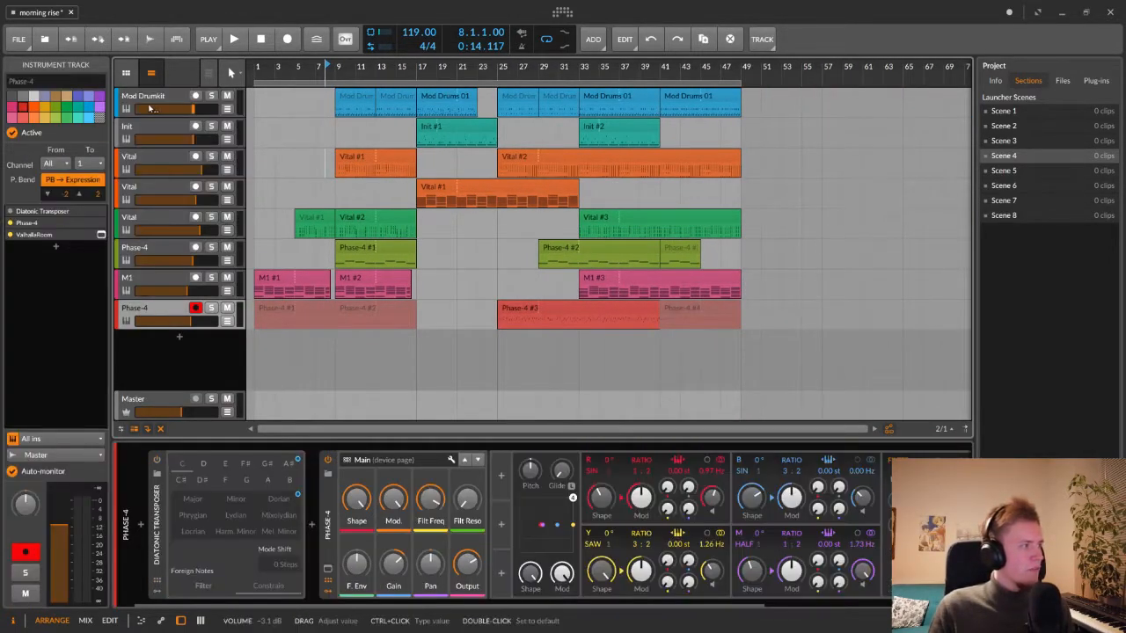
# Step: Group all selected instrument tracks into a single Group 1 track
pyautogui.click(142, 95)
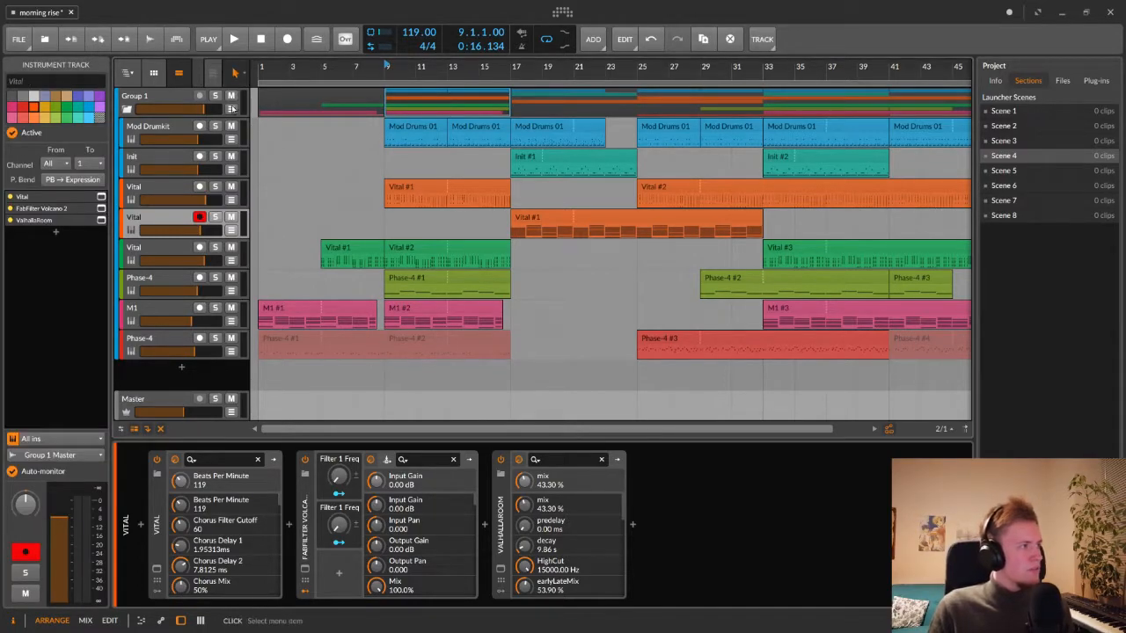
pyautogui.moveTo(285, 167)
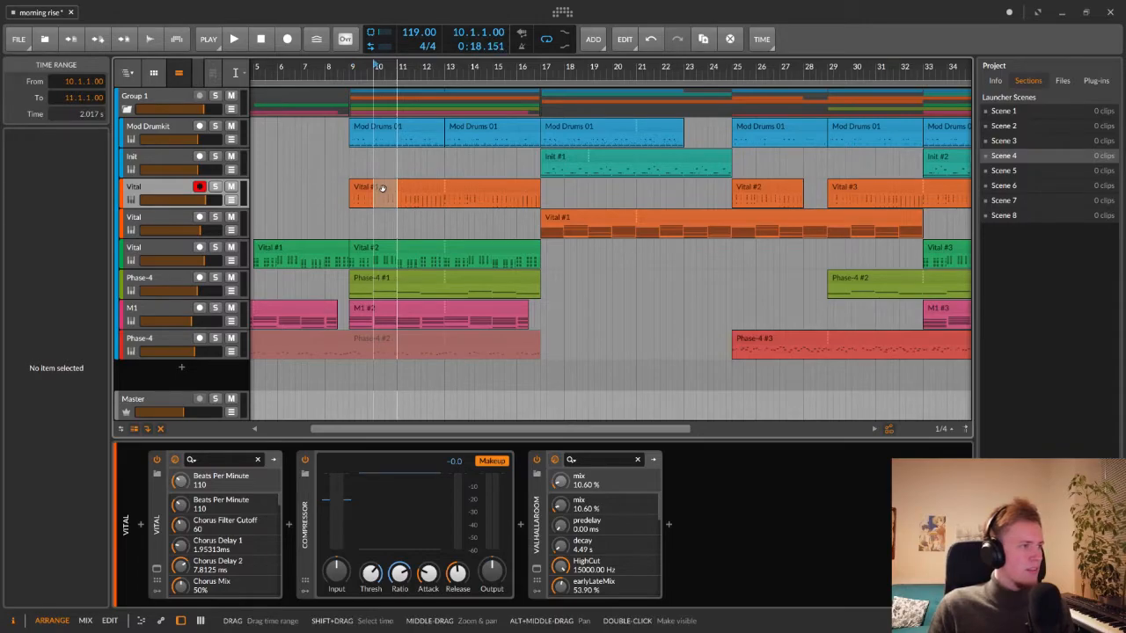
# Step: Edit the clips in the time selection from bar 9, leaving a gap in the Mod Drums lane
pyautogui.click(396, 187)
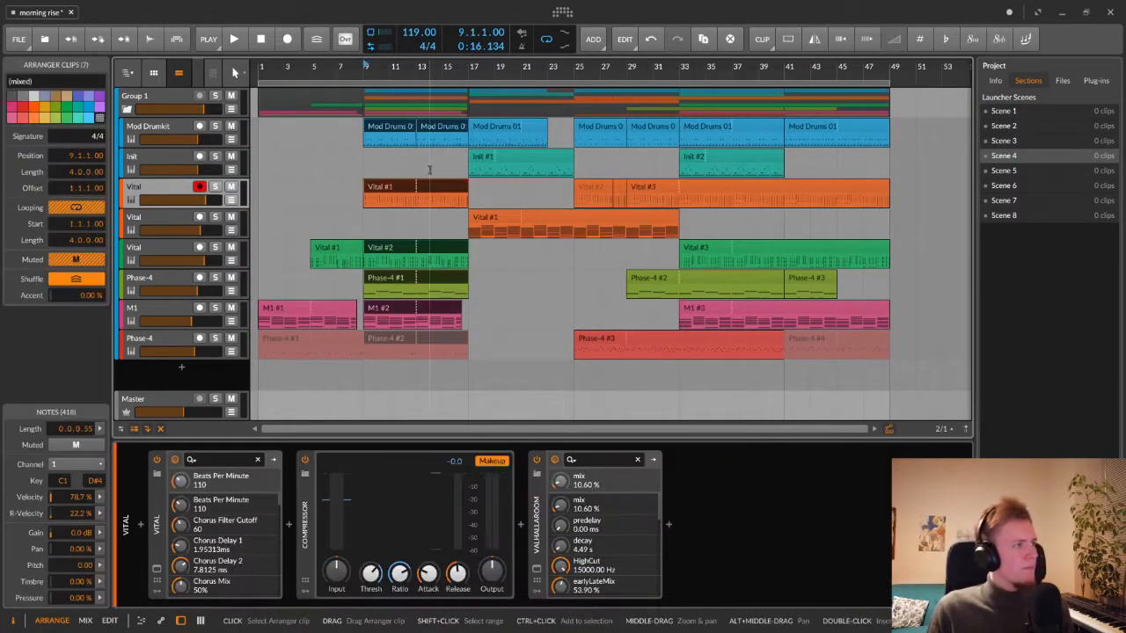
pyautogui.click(413, 100)
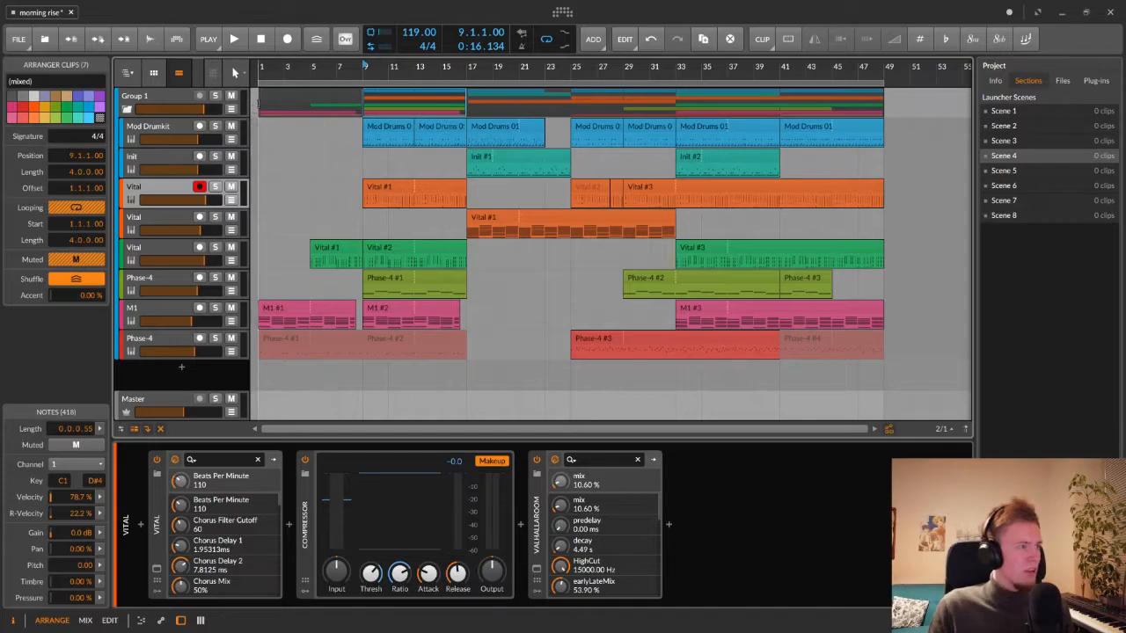
# Step: Duplicate the selected drum, Vital and Phase-4 clips further along the timeline
pyautogui.click(133, 94)
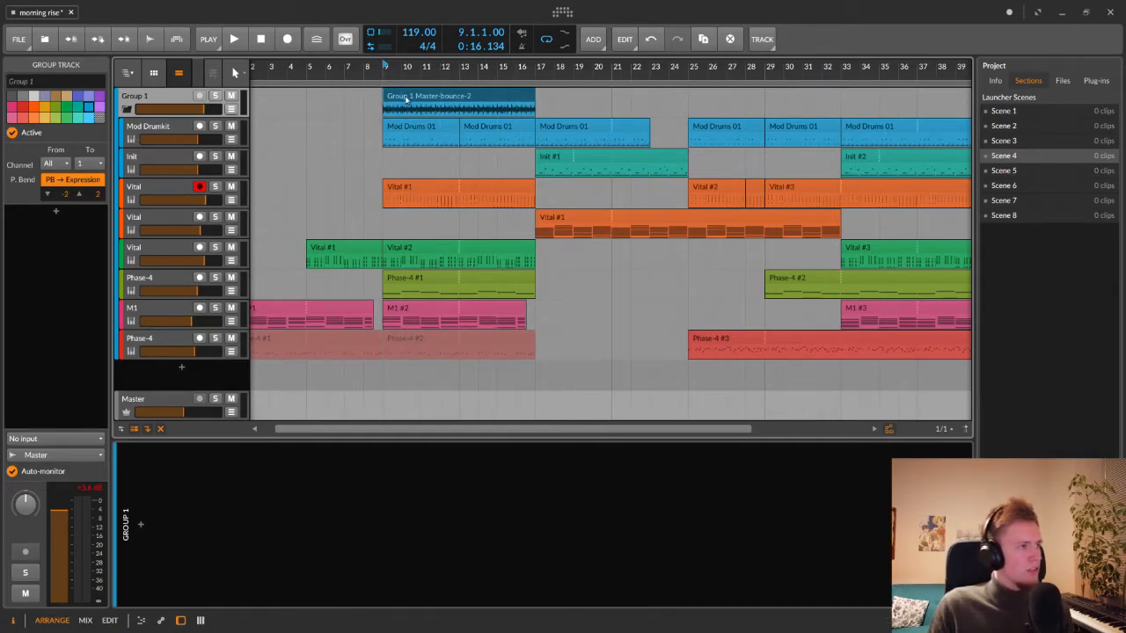
pyautogui.moveTo(524, 373)
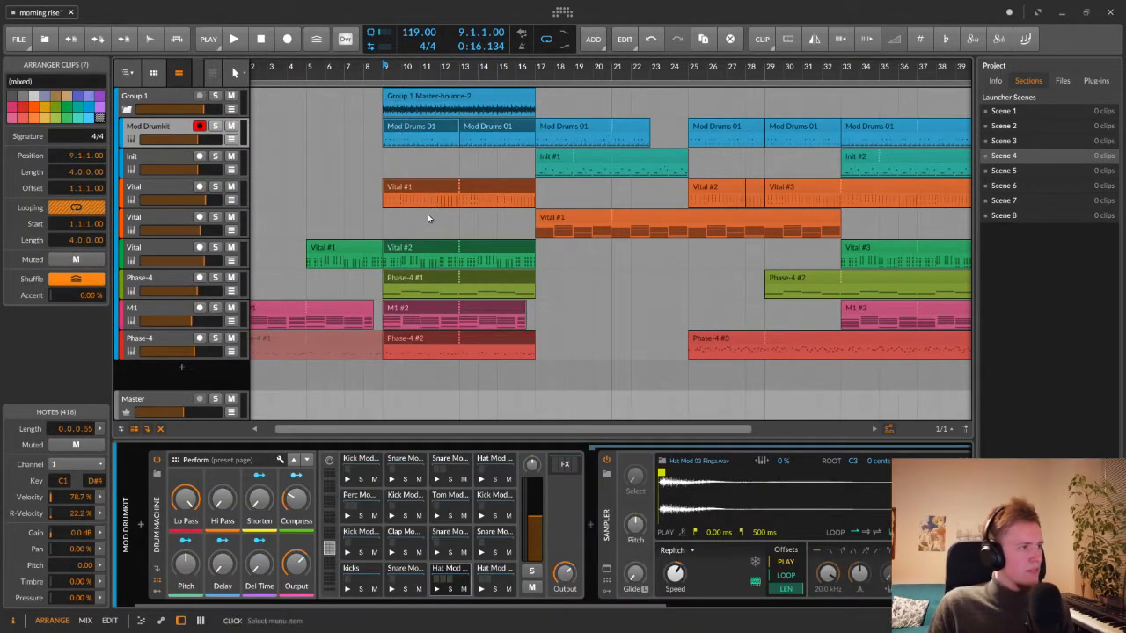
# Step: Bounce the Group 1 section from bar 9 in place as Group 1 Master-bounce-2
pyautogui.click(457, 100)
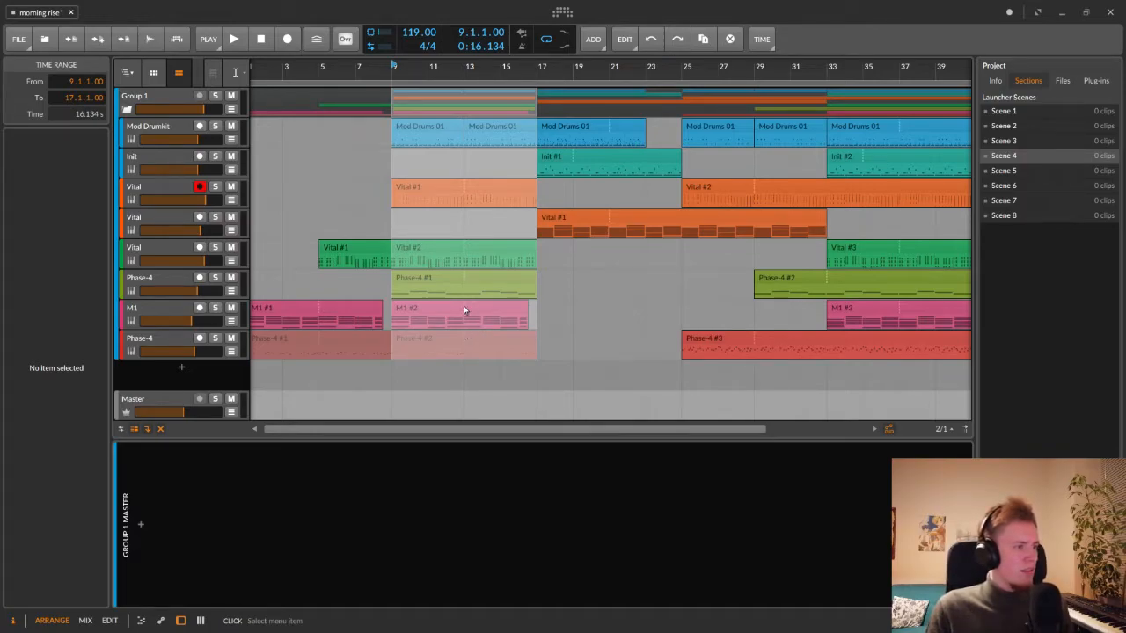
pyautogui.moveTo(460, 310)
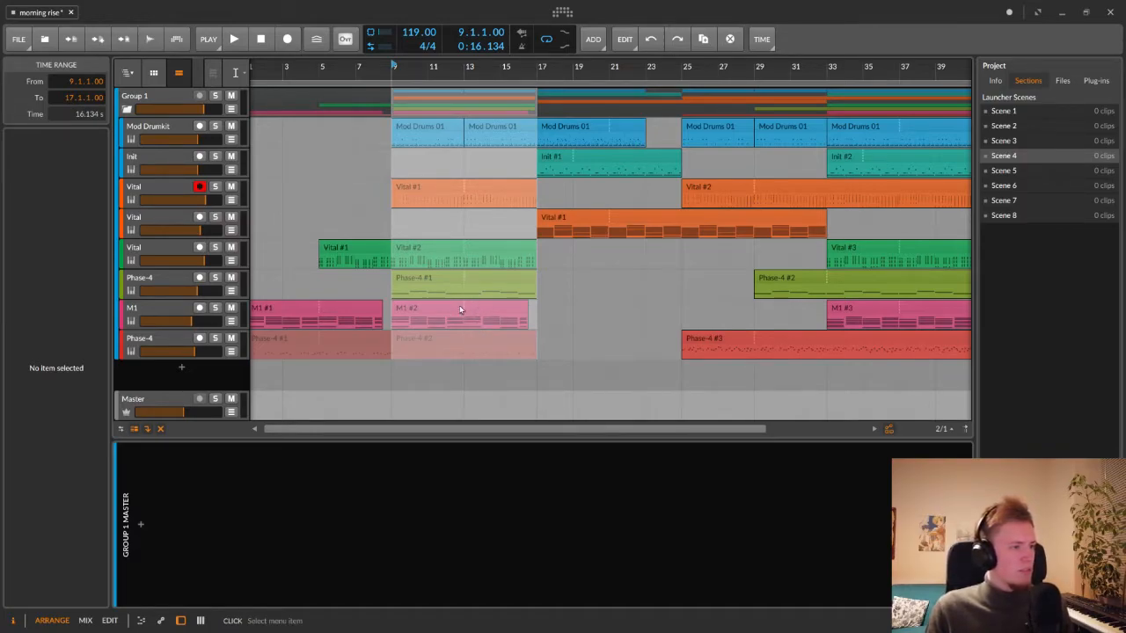